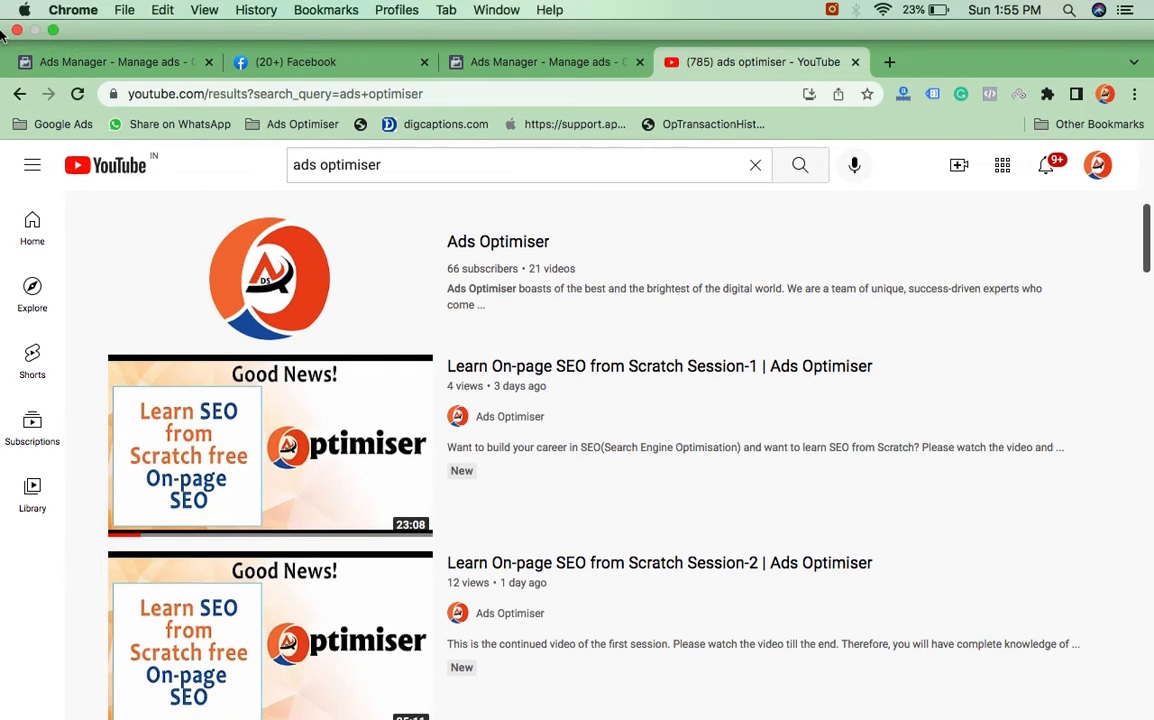
# - Bring up the source ad account's Campaigns table with the Kellon – Copy campaign
pyautogui.click(544, 62)
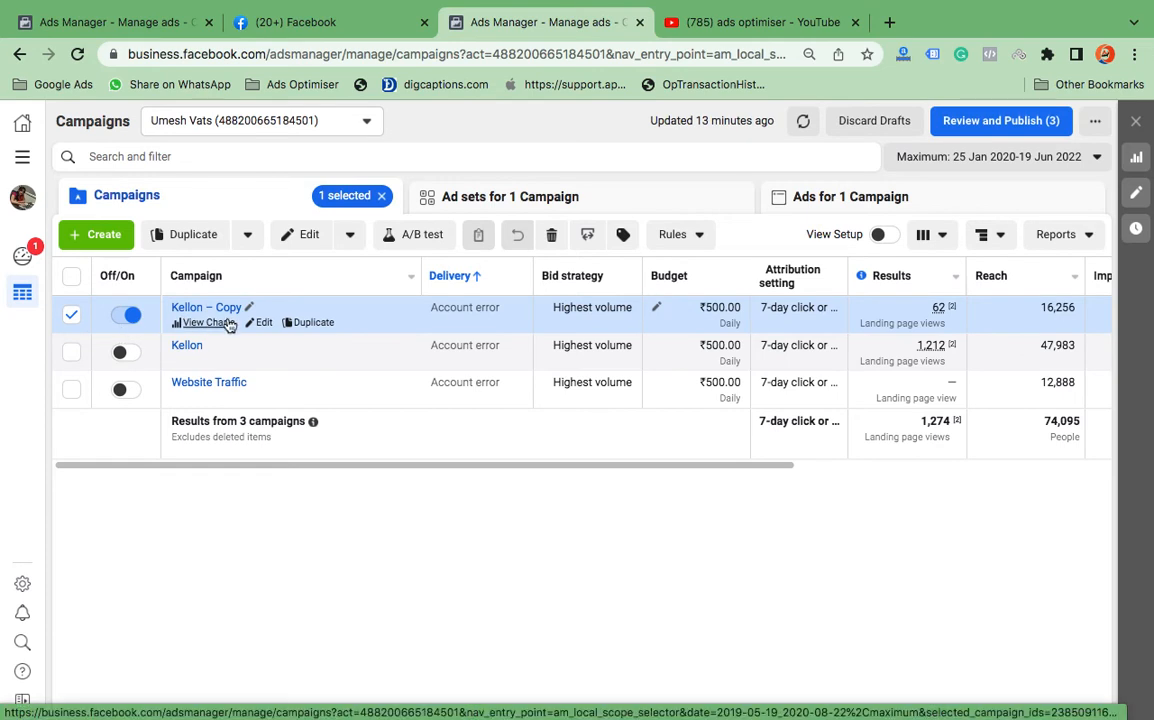
pyautogui.moveTo(264, 322)
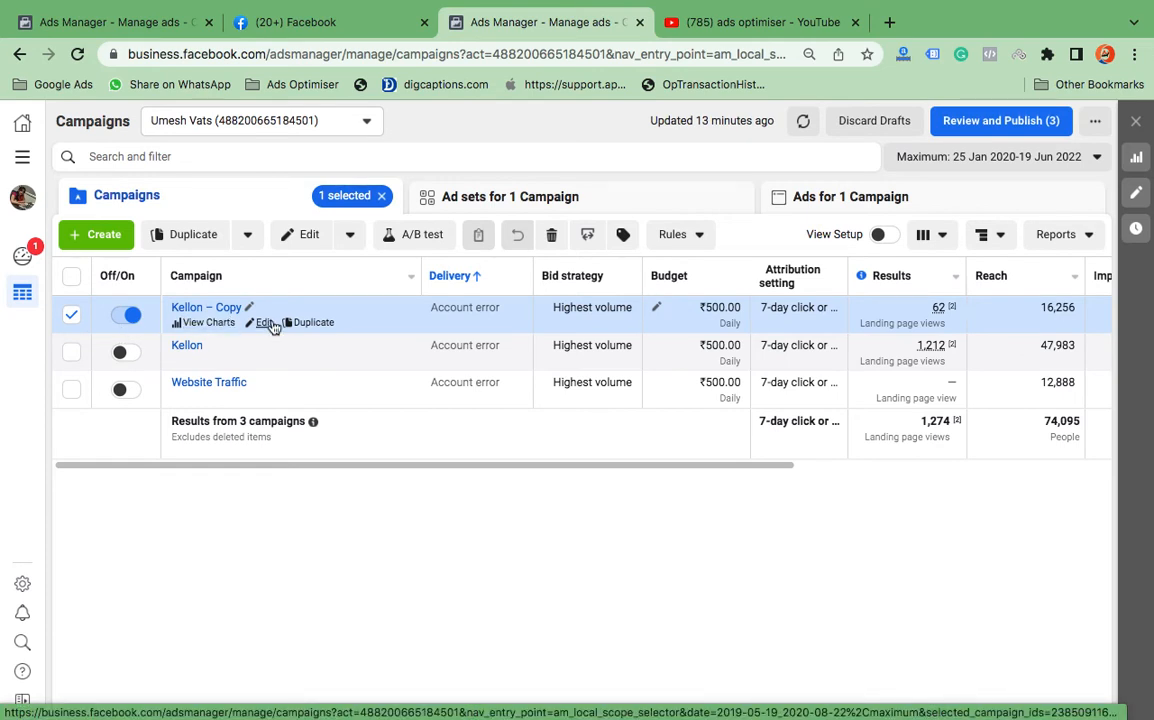
pyautogui.moveTo(258, 322)
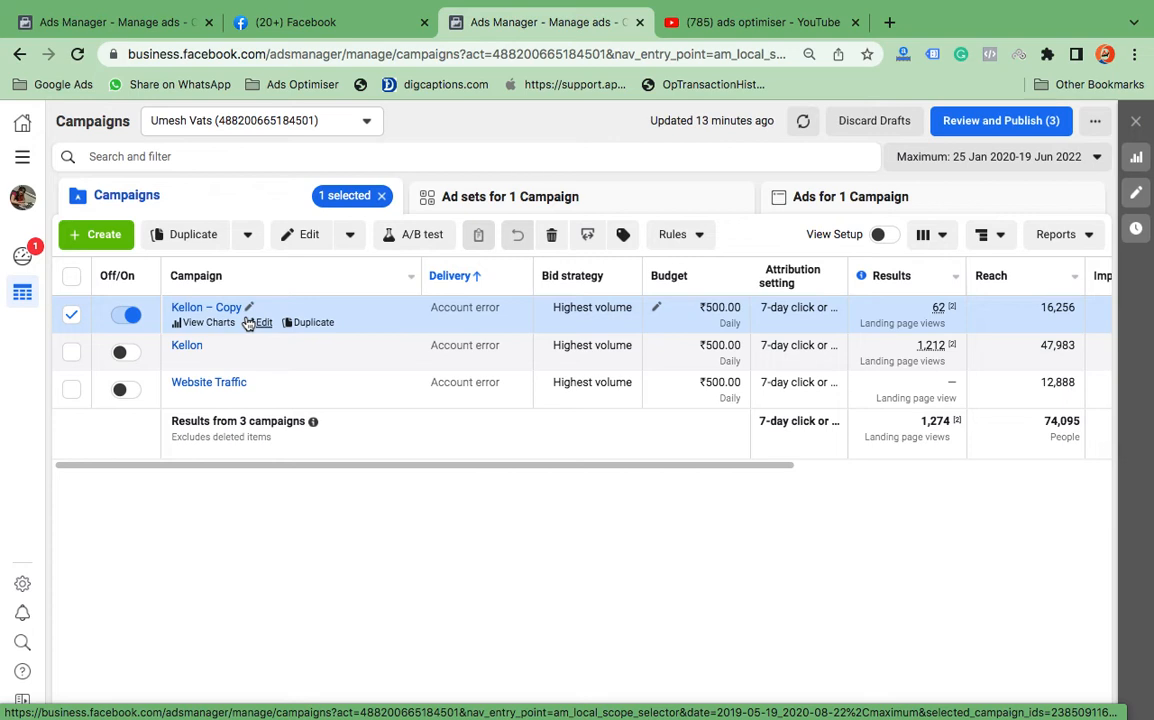
pyautogui.moveTo(476, 300)
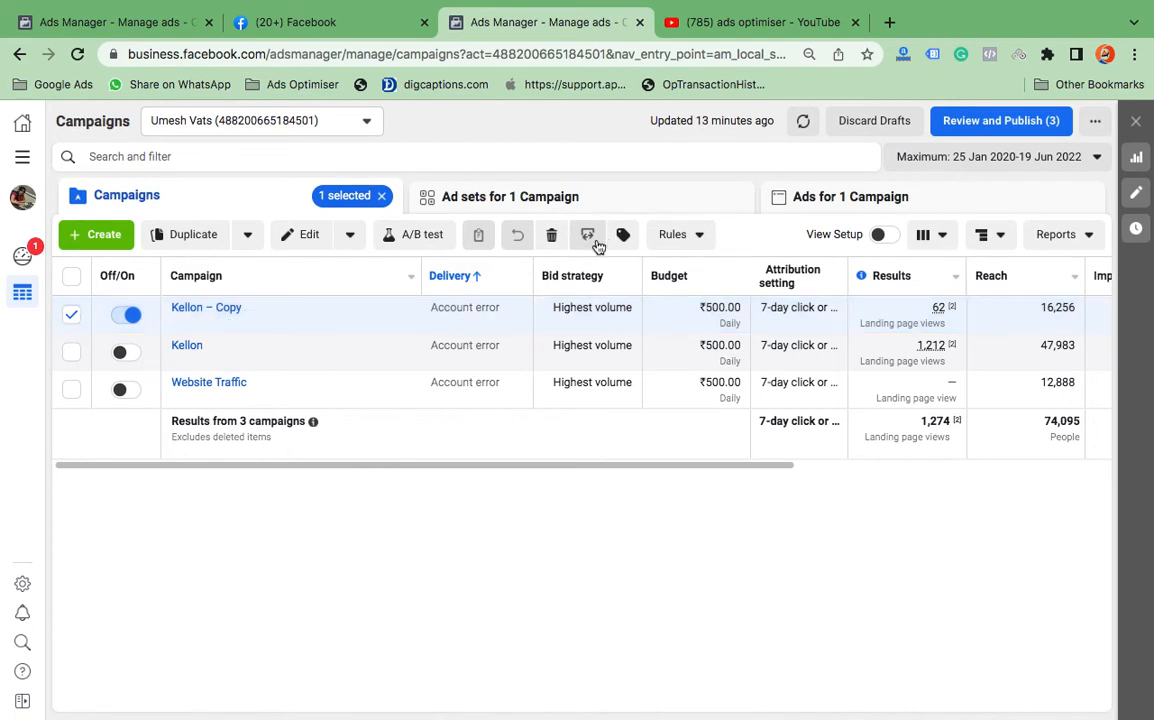
# - Export all 7 ads of the campaign as an .xlsx workbook via Export all, dismissing the save prompt
pyautogui.click(588, 236)
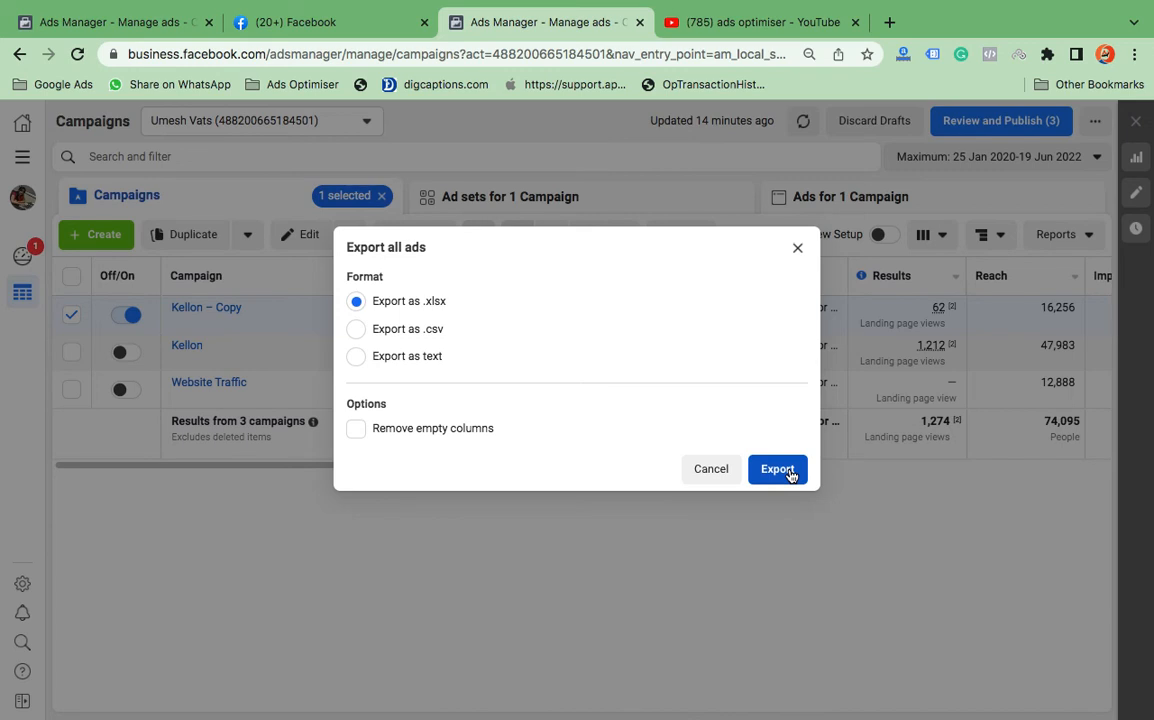
pyautogui.click(776, 468)
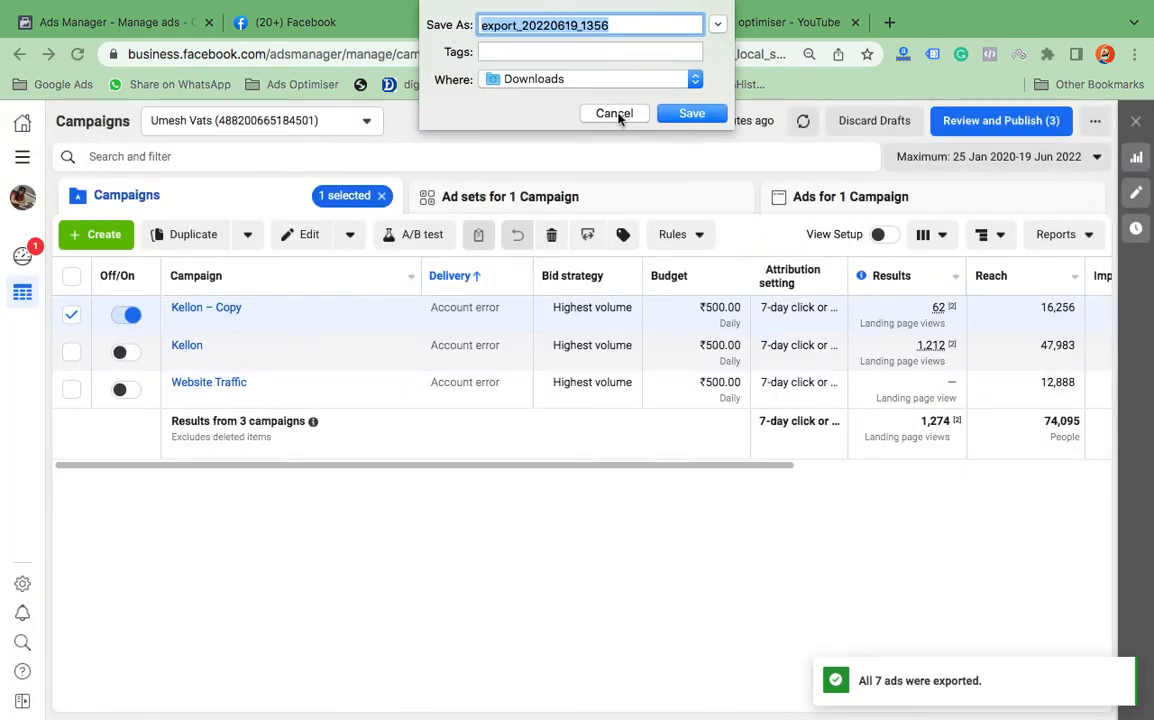
pyautogui.click(614, 112)
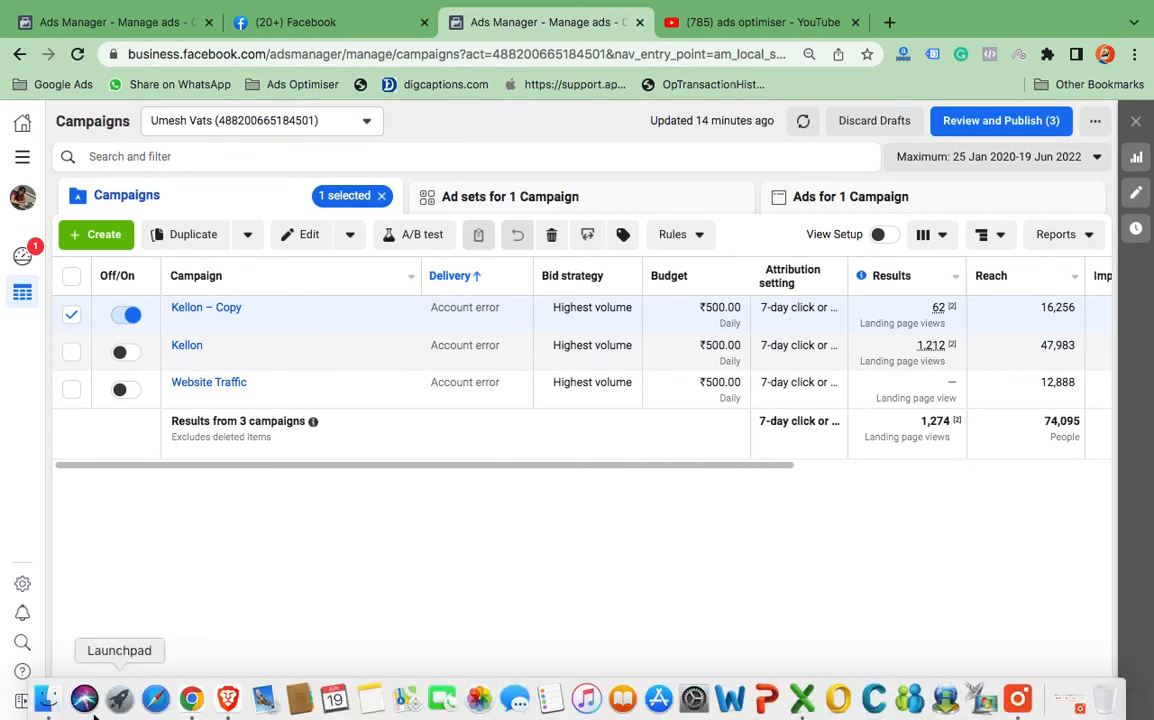
pyautogui.moveTo(48, 700)
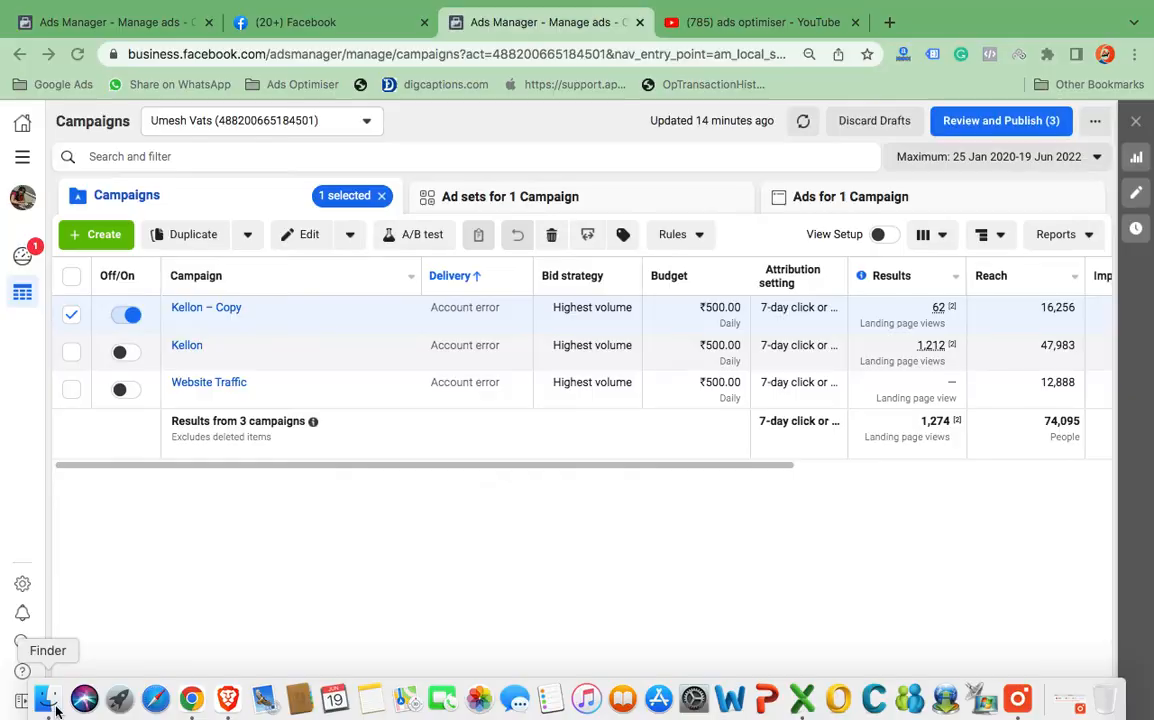
# - Confirm export_20220619_1350.xlsx sits in Downloads, then return to the Kellon Denims campaign list
pyautogui.click(56, 710)
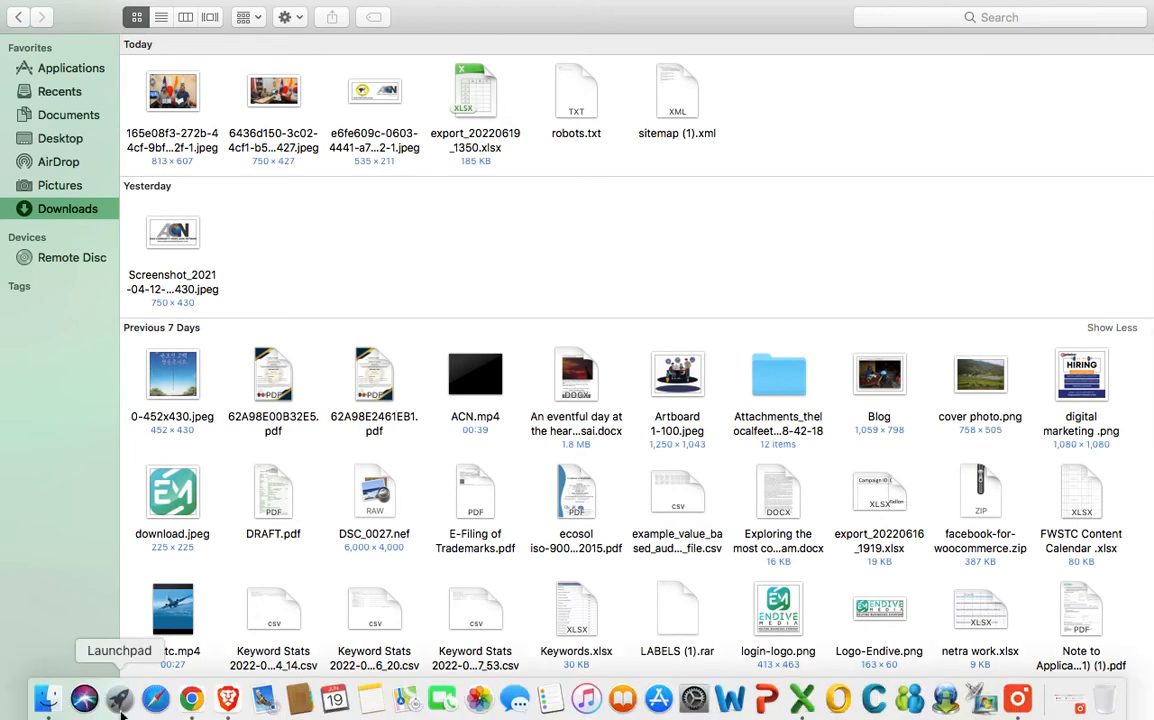
pyautogui.click(188, 708)
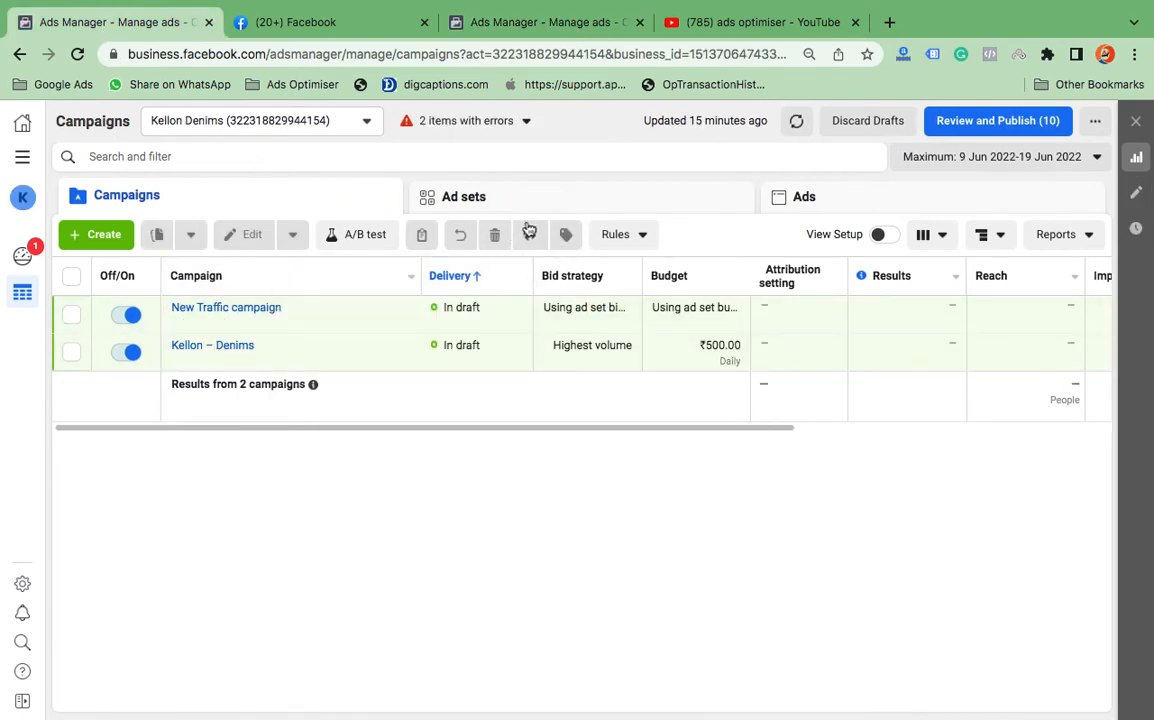
pyautogui.moveTo(530, 236)
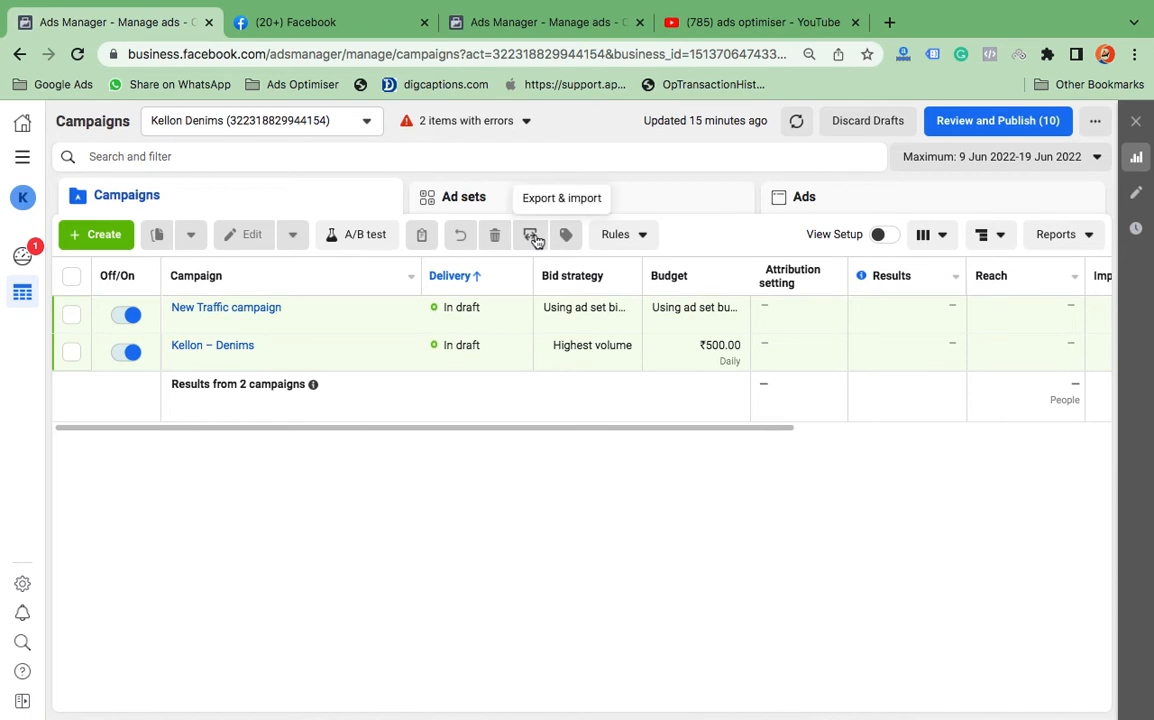
# - Attach export_20220619_1350.xlsx from Downloads in the Import ads dialog
pyautogui.click(530, 234)
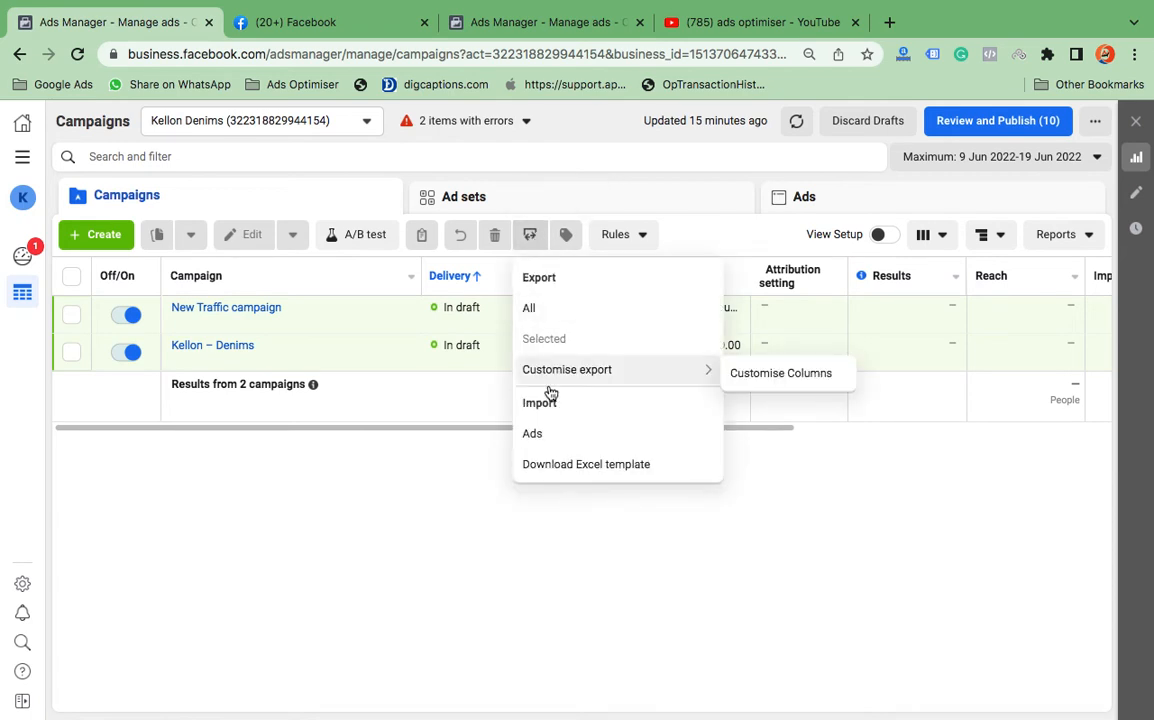
pyautogui.moveTo(546, 434)
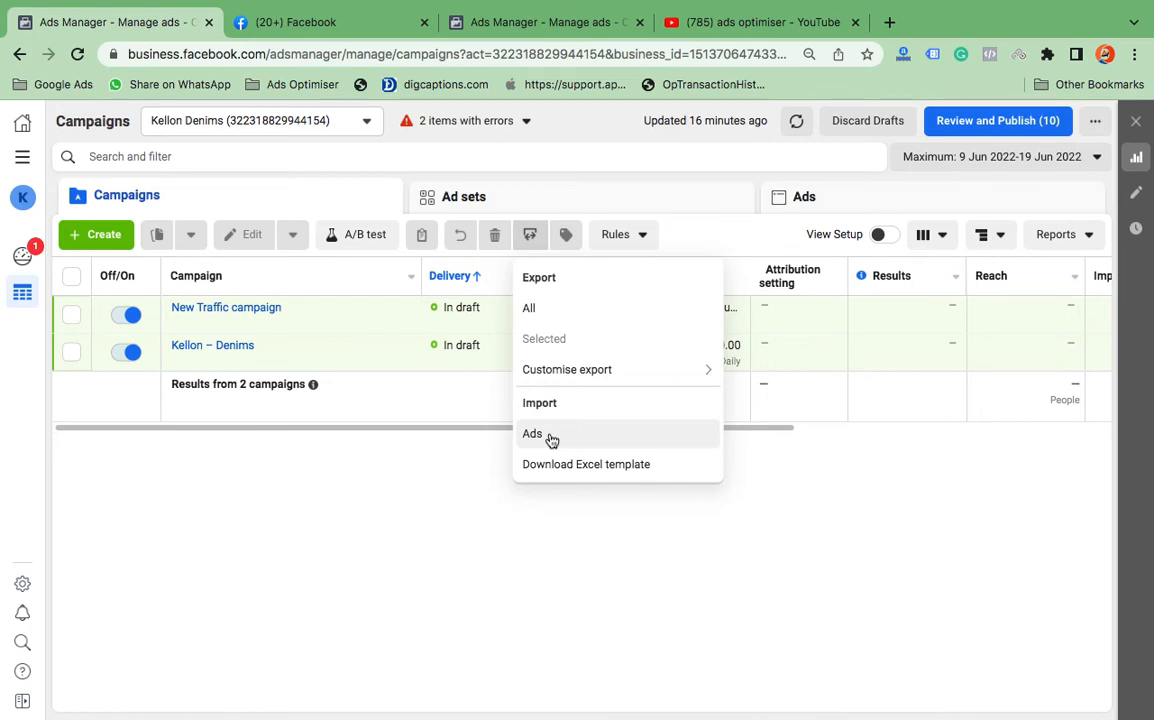
pyautogui.click(532, 434)
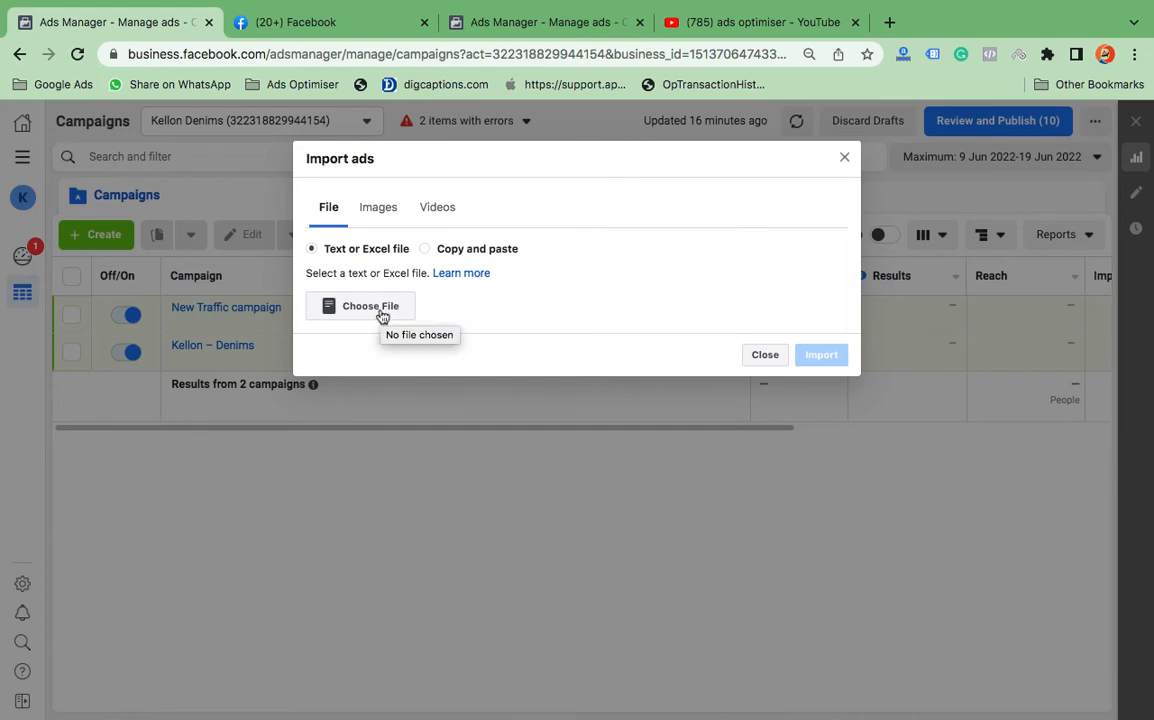
pyautogui.click(360, 306)
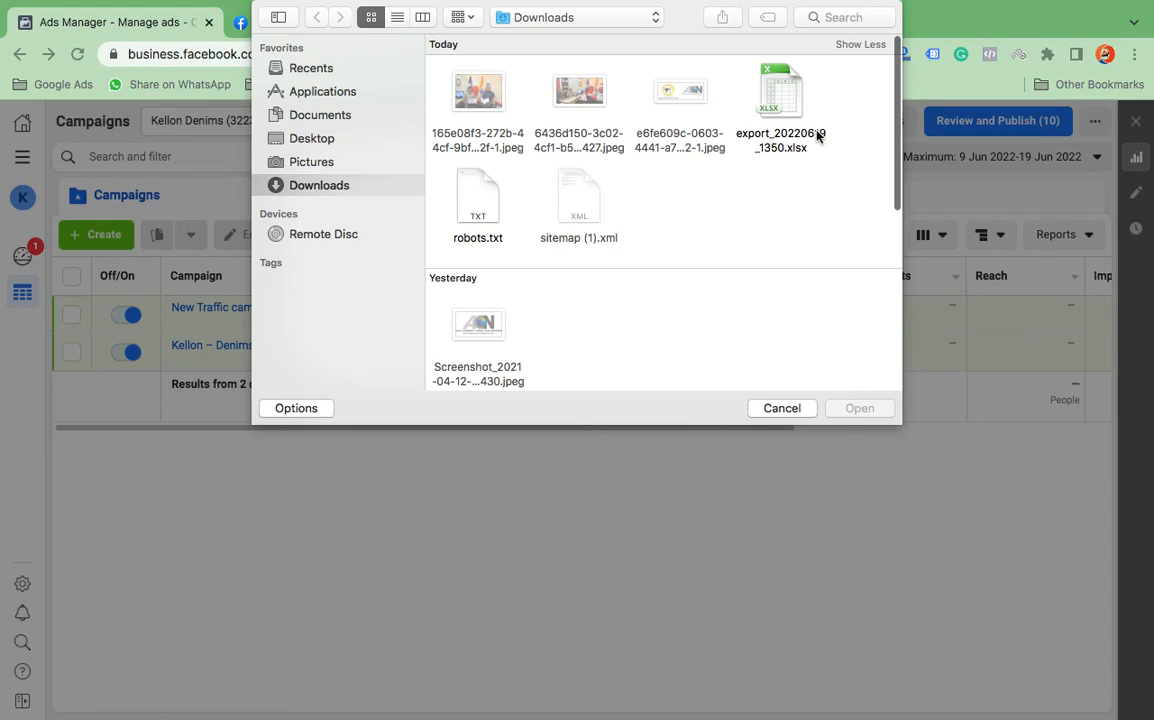
pyautogui.doubleClick(782, 90)
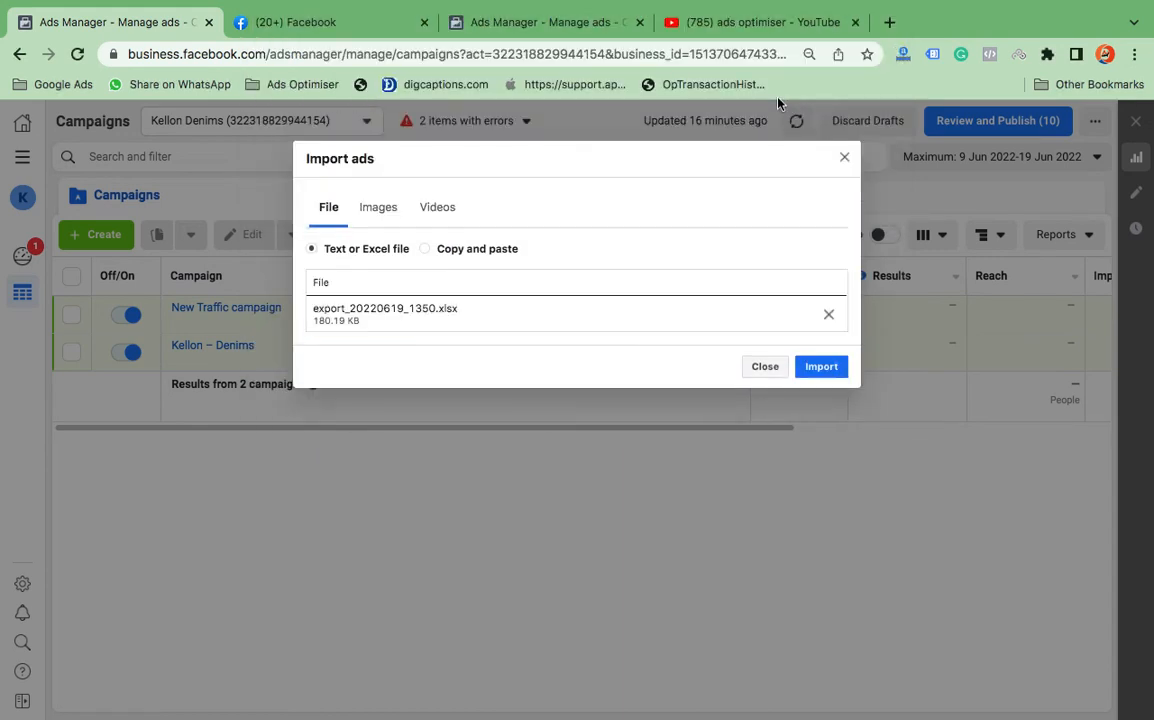
# - Run the import and review the report listing file errors on the Campaign ID, Ad Set ID and Ad ID columns
pyautogui.click(820, 366)
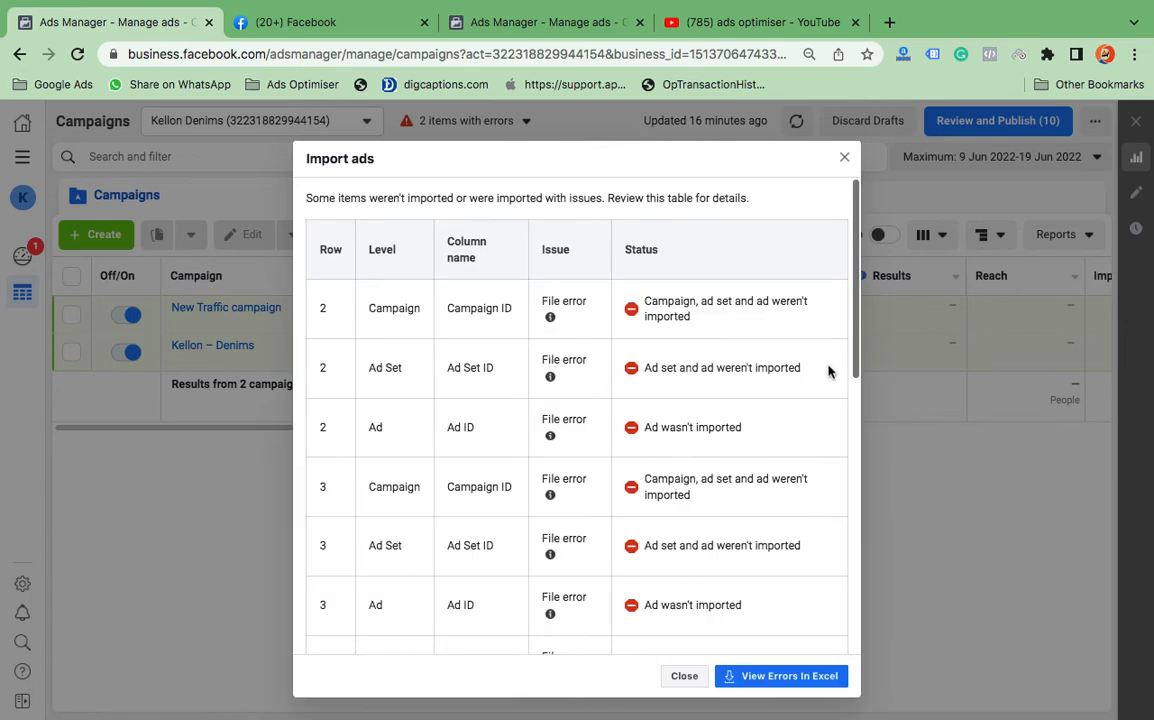
pyautogui.moveTo(642, 442)
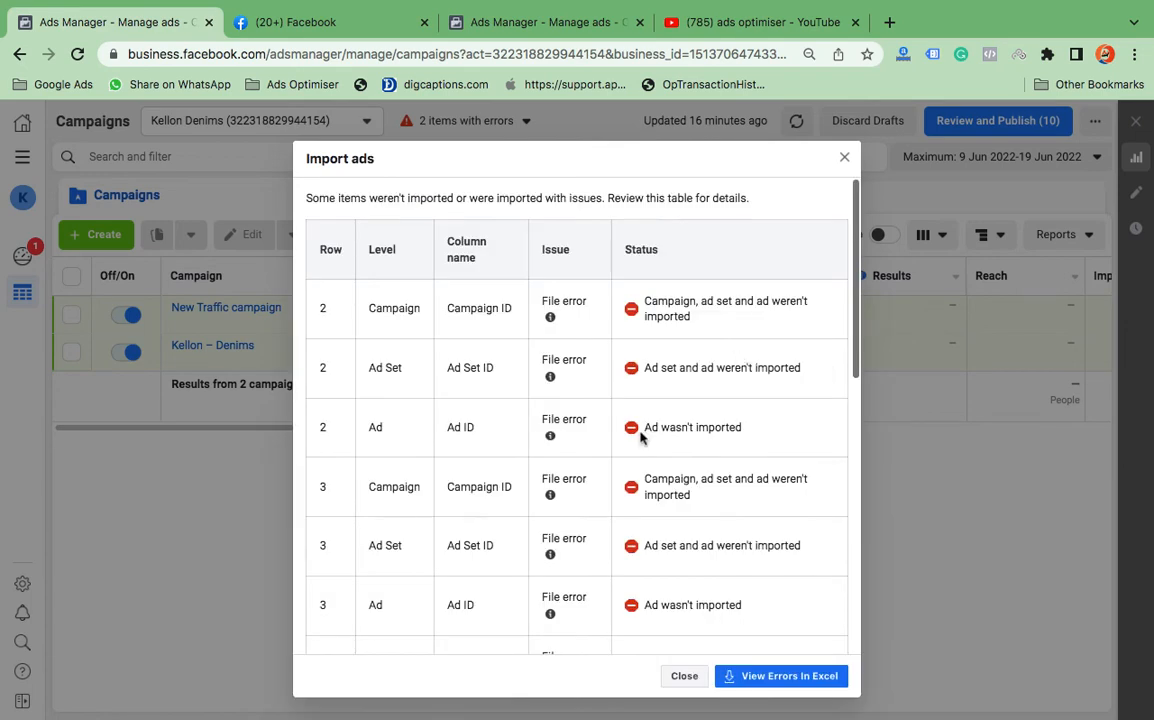
pyautogui.moveTo(612, 436)
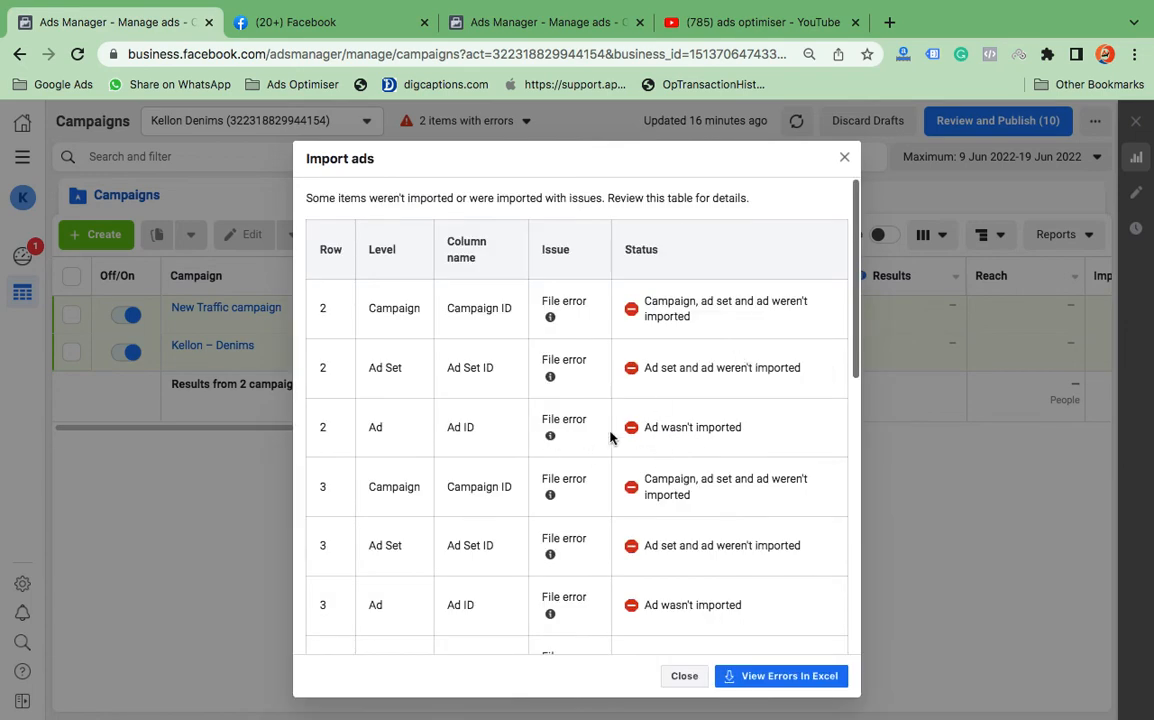
pyautogui.moveTo(600, 436)
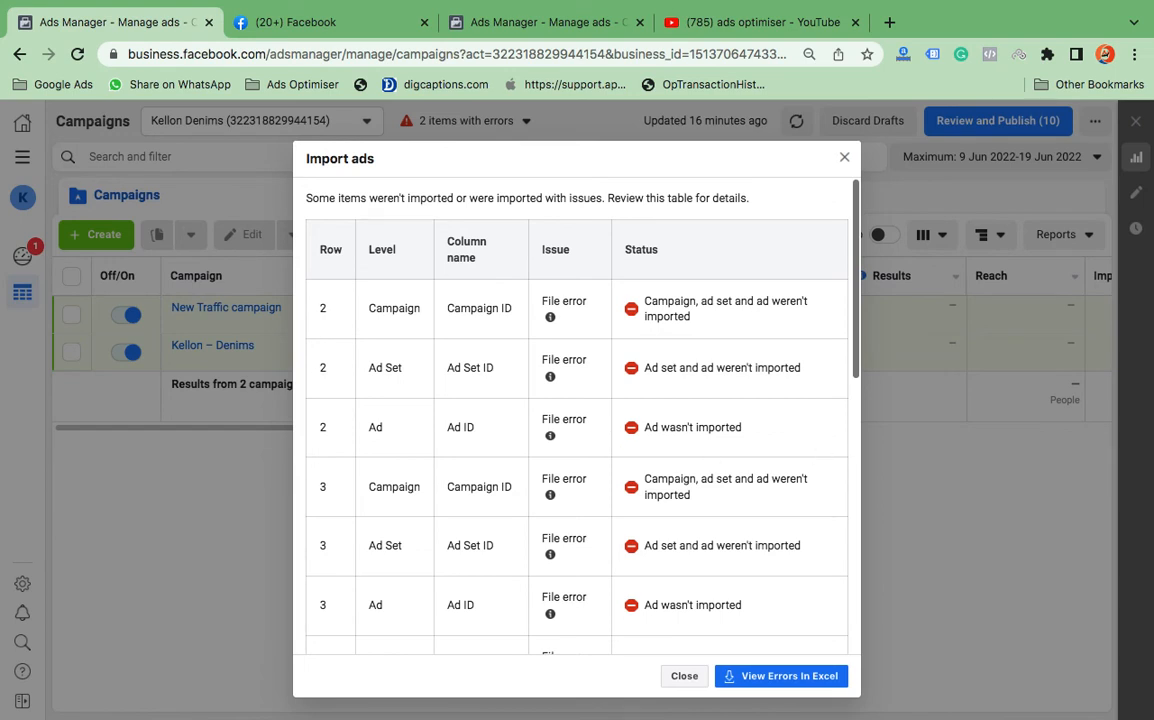
pyautogui.moveTo(800, 704)
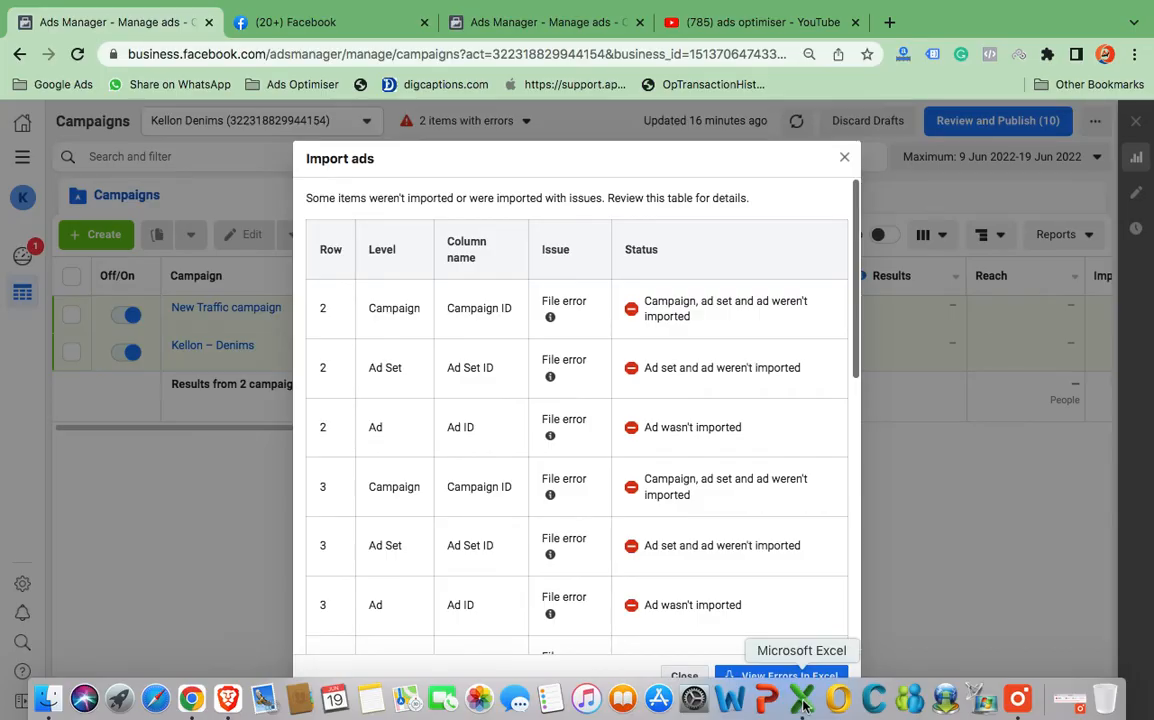
# - Clear the Campaign ID values, then locate the Ad Set ID column and clear its values
pyautogui.click(786, 698)
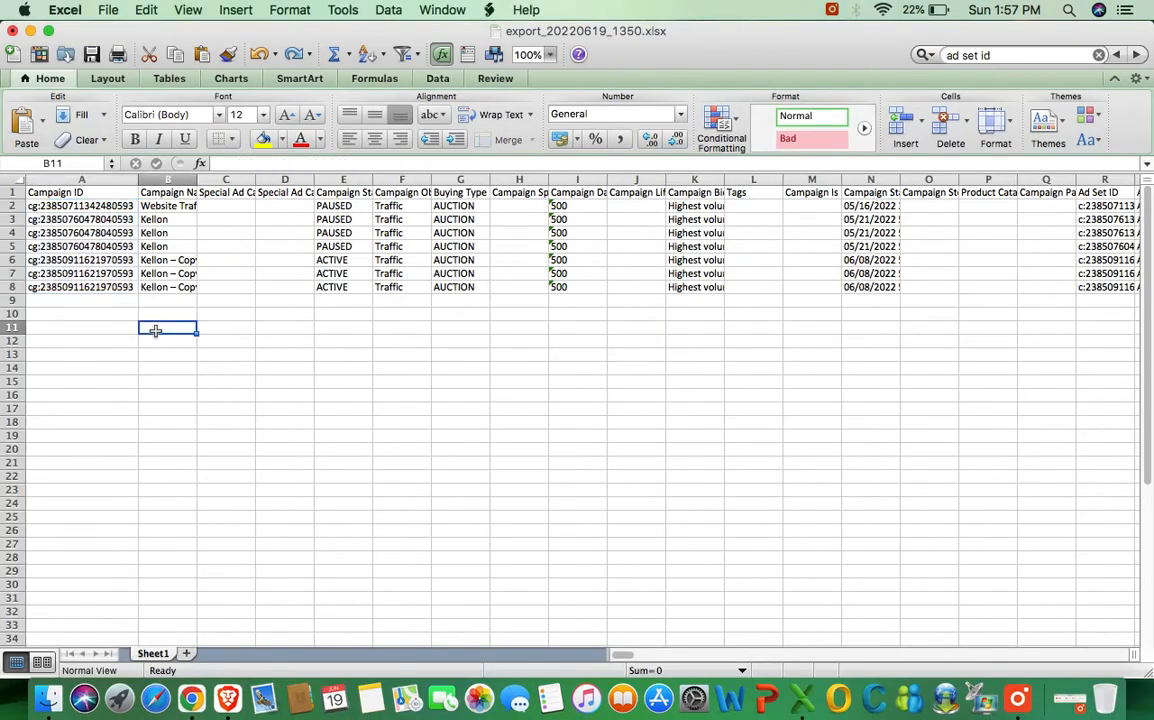
pyautogui.click(80, 204)
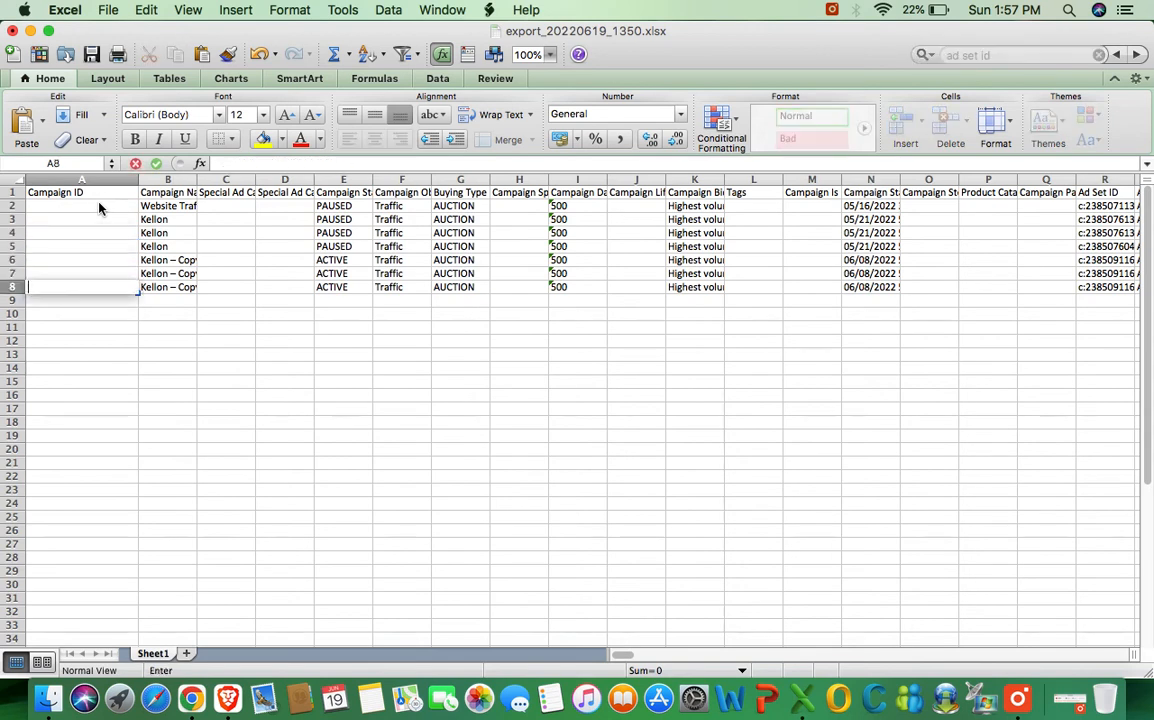
pyautogui.press('cmd+f')
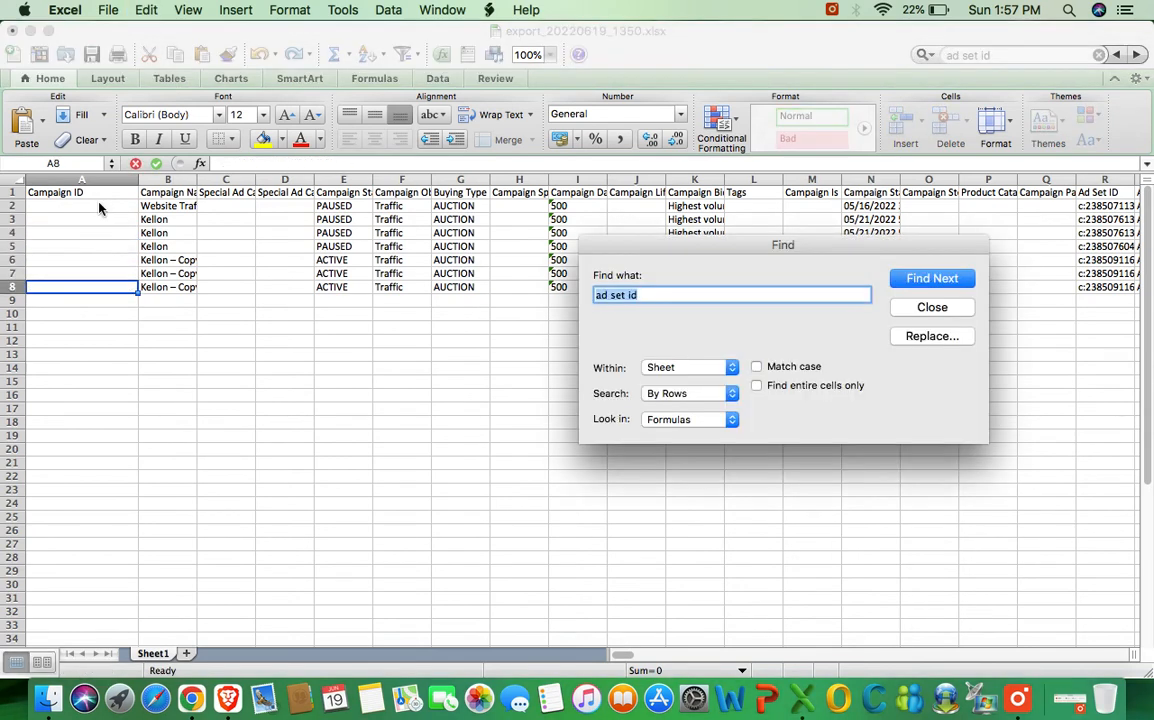
pyautogui.click(932, 278)
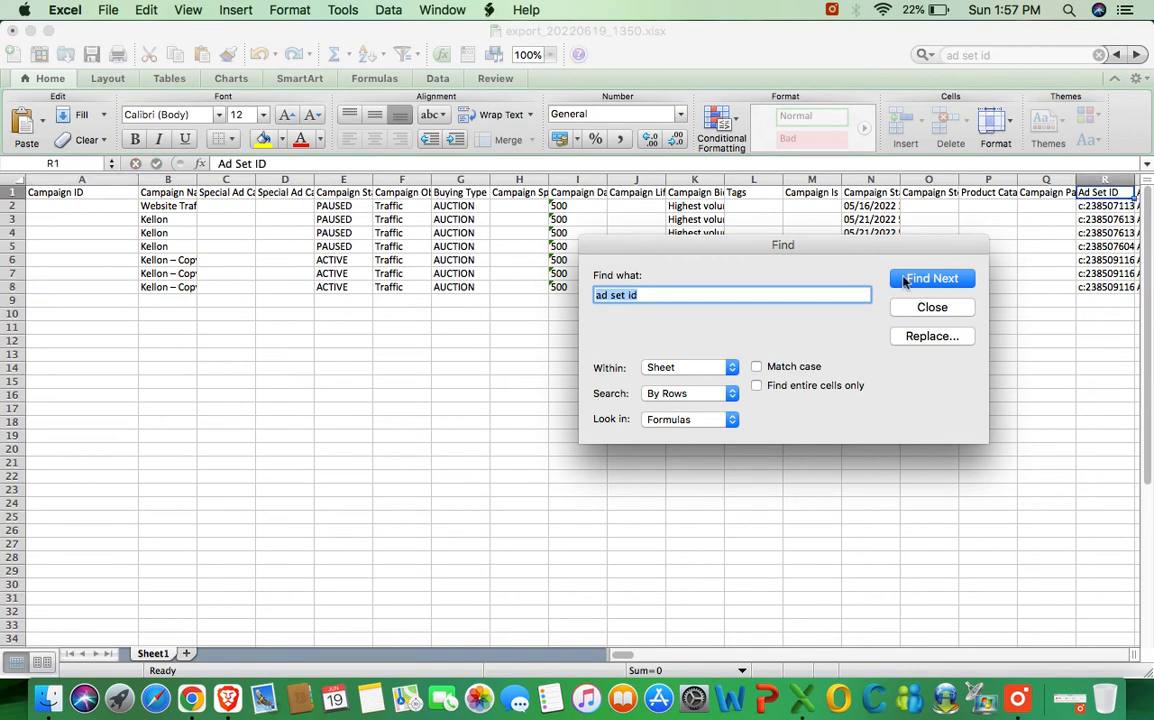
pyautogui.click(932, 308)
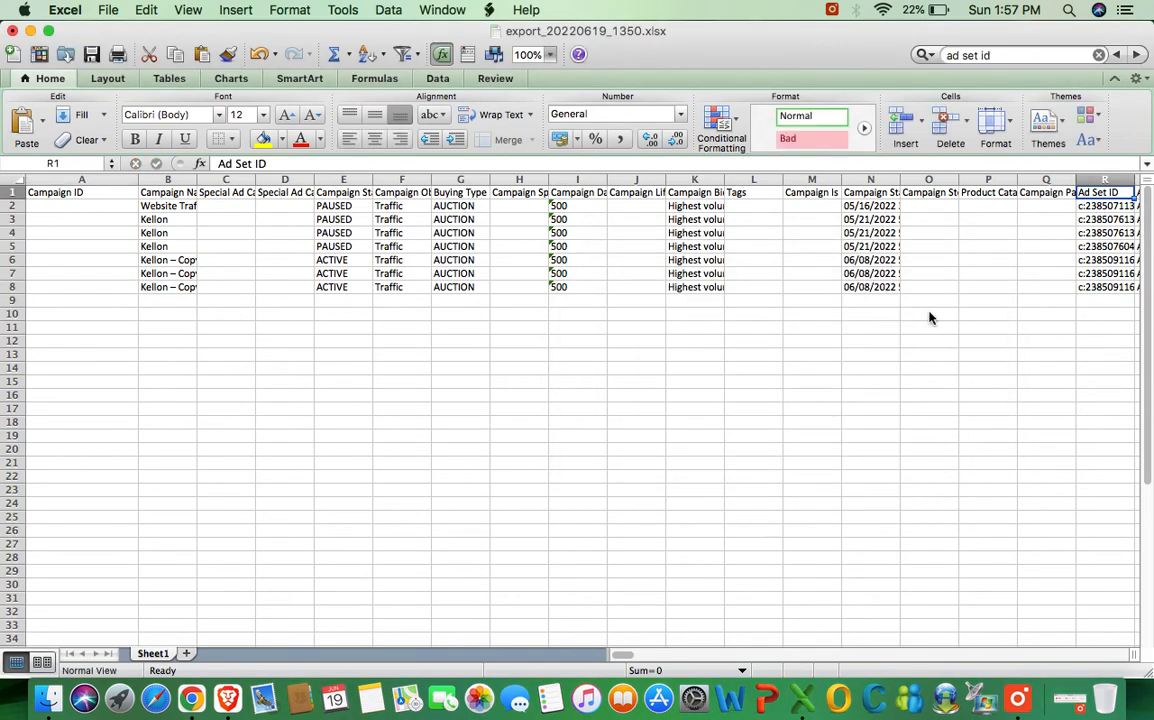
pyautogui.click(1104, 244)
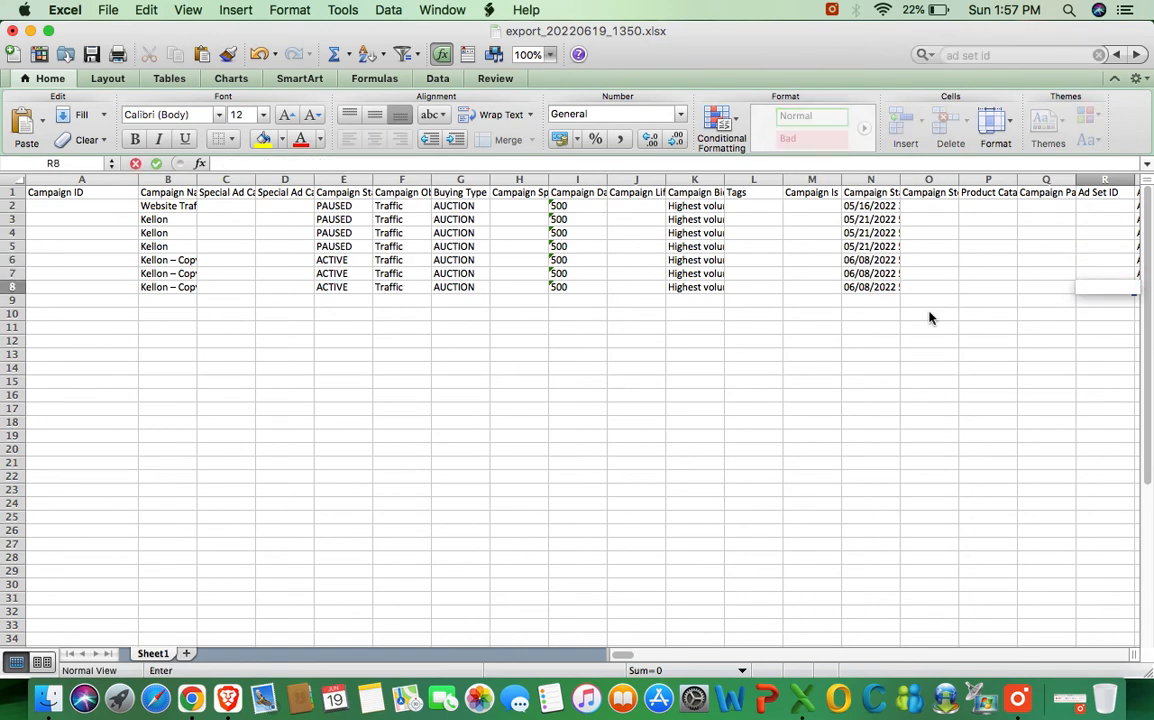
# - Find the Ad ID column by searching 'ad id' so its values can be cleared too
pyautogui.press('Cmd+F')
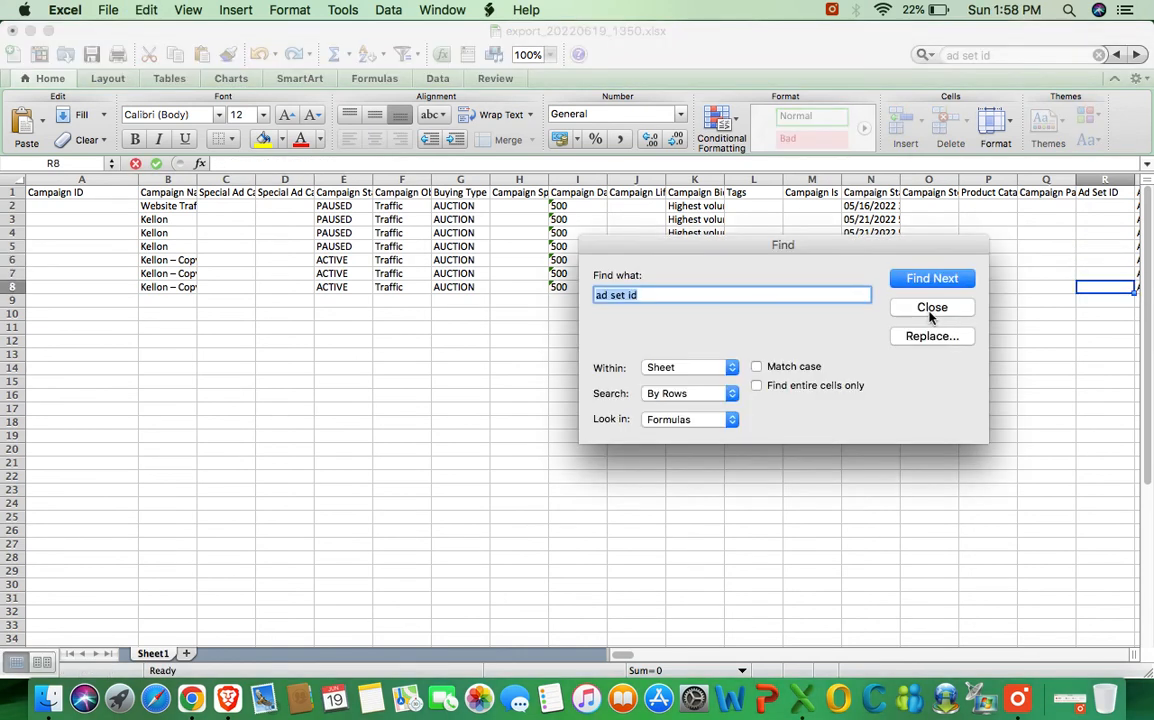
pyautogui.write('ad id')
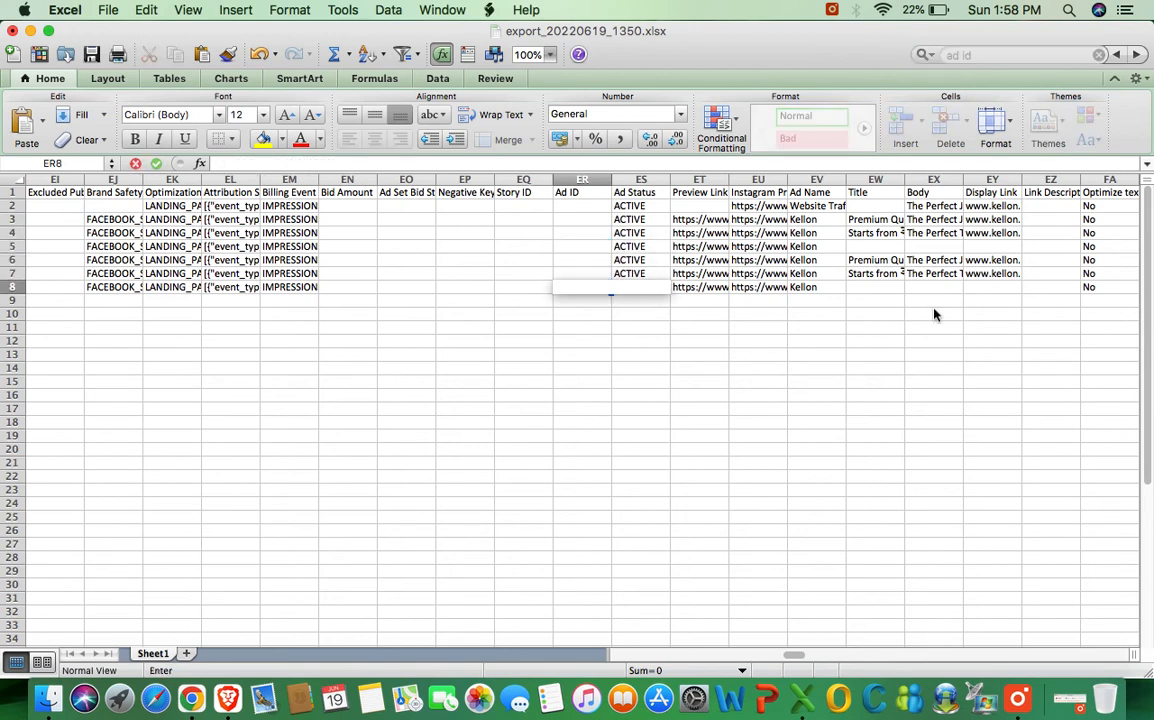
pyautogui.moveTo(932, 308)
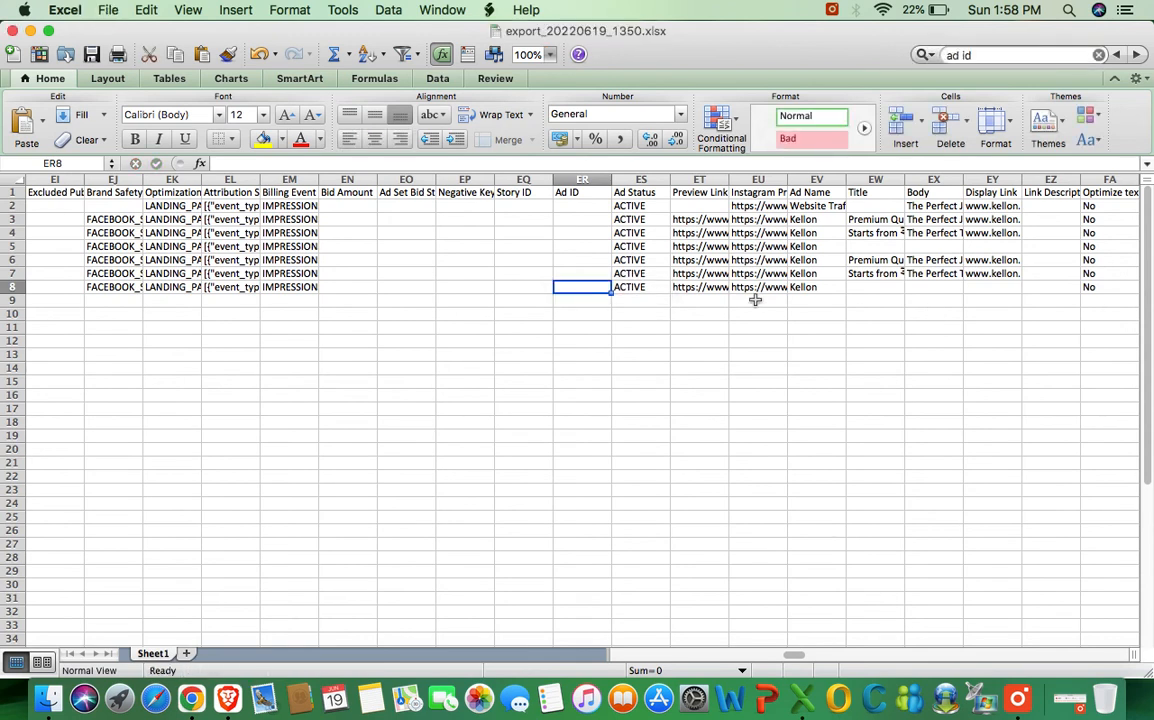
pyautogui.moveTo(328, 452)
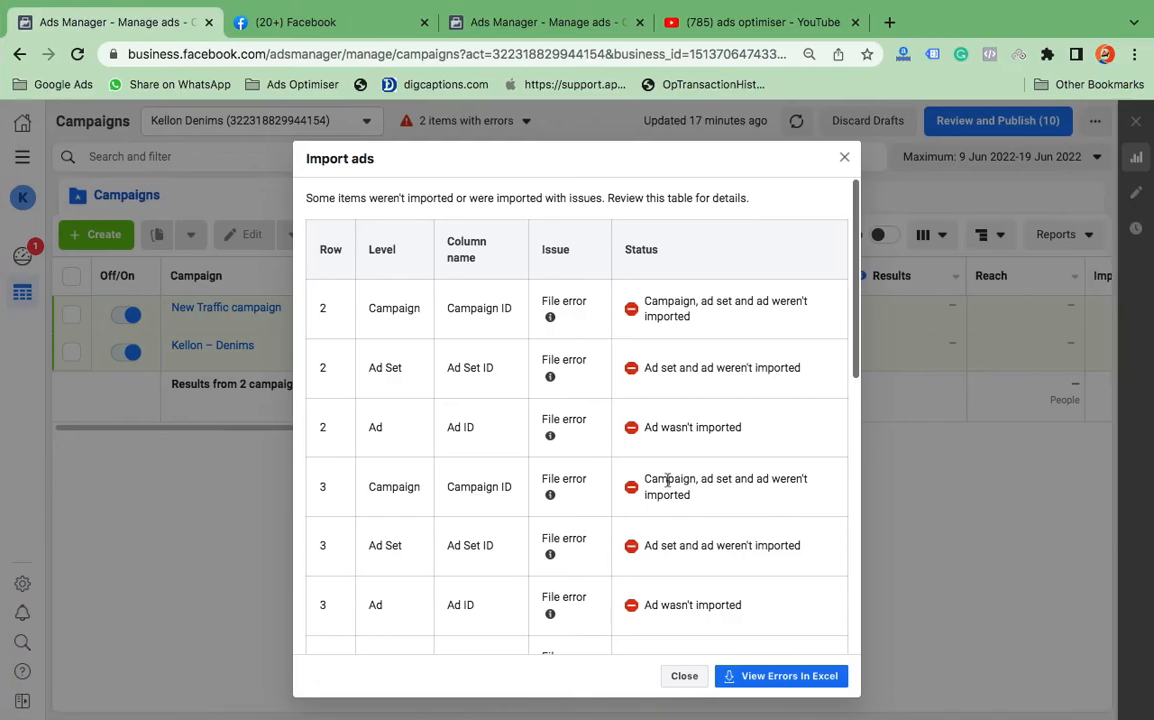
# - Re-import the edited export_20220619_1350.xlsx, adding 3 campaigns, 7 ad sets and 7 ads as drafts
pyautogui.click(684, 676)
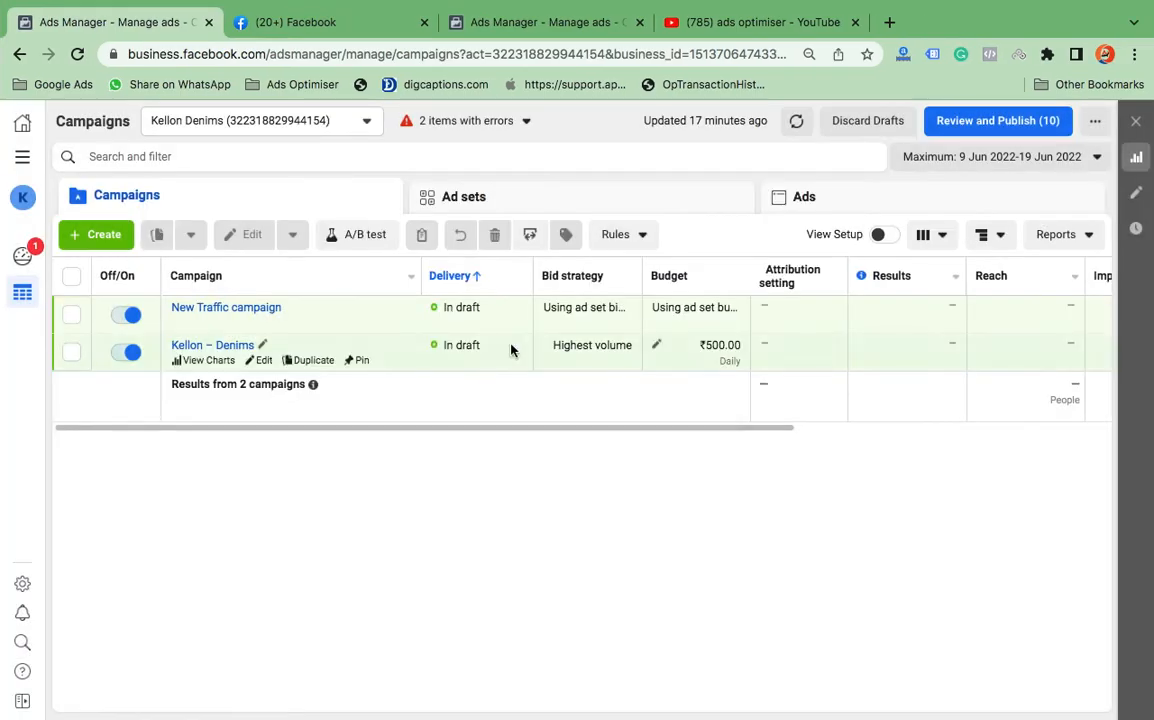
pyautogui.click(530, 234)
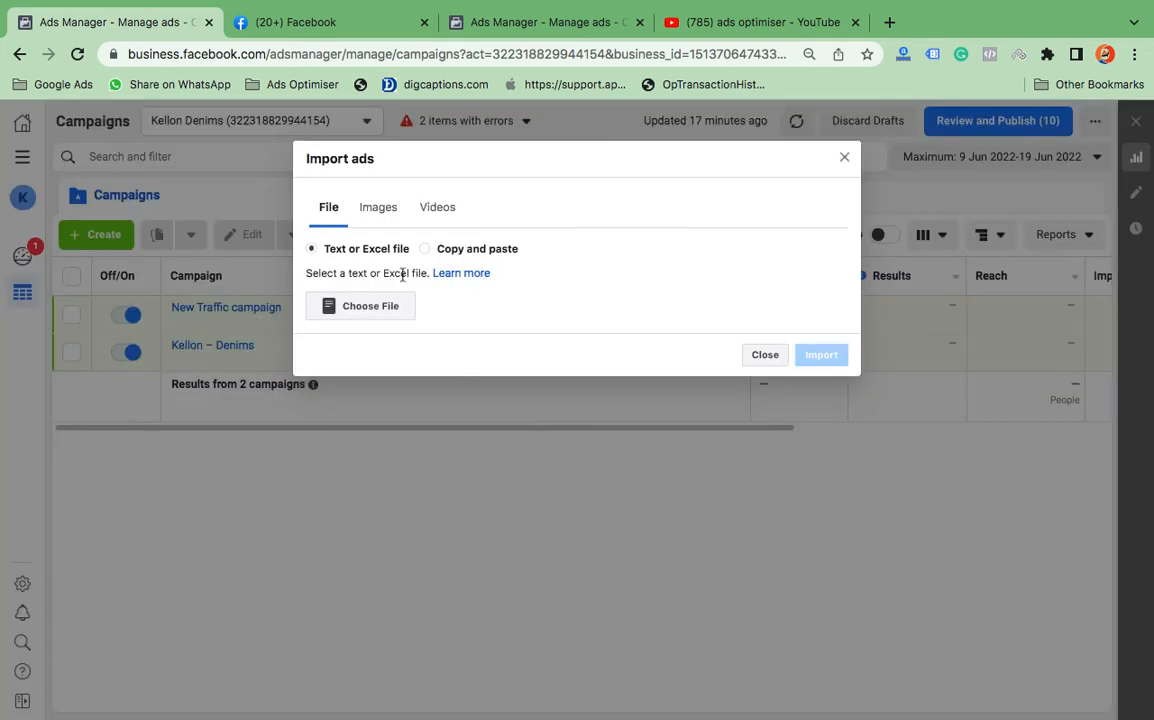
pyautogui.click(360, 306)
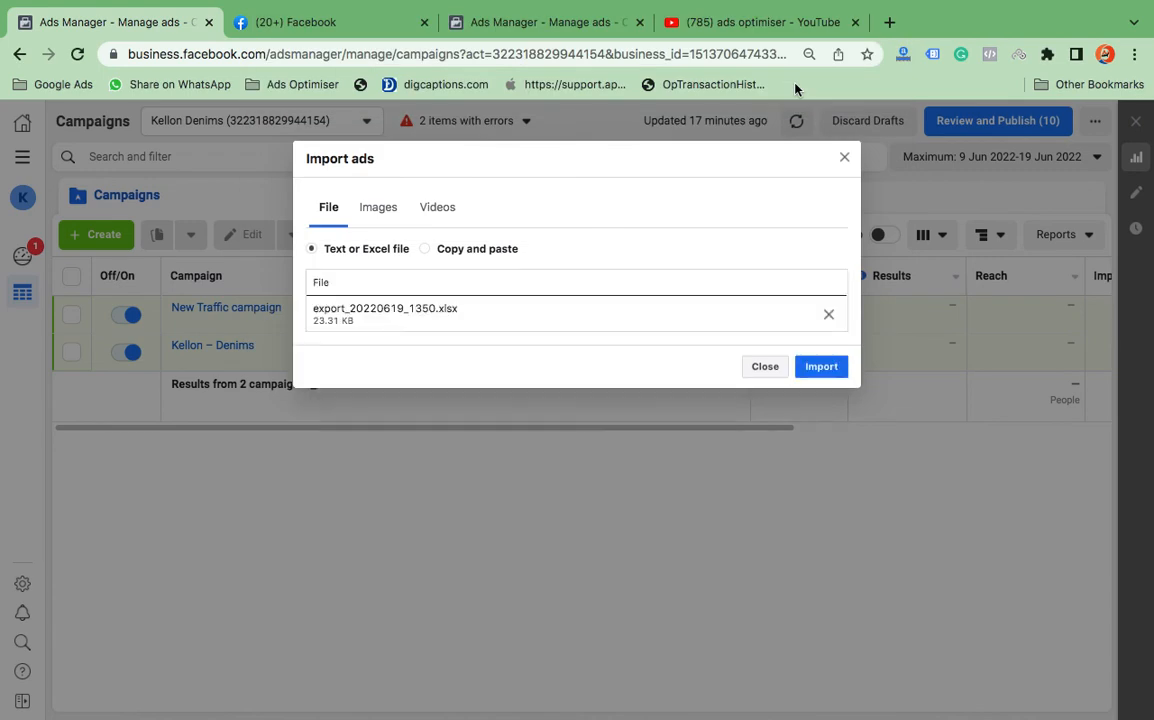
pyautogui.click(820, 366)
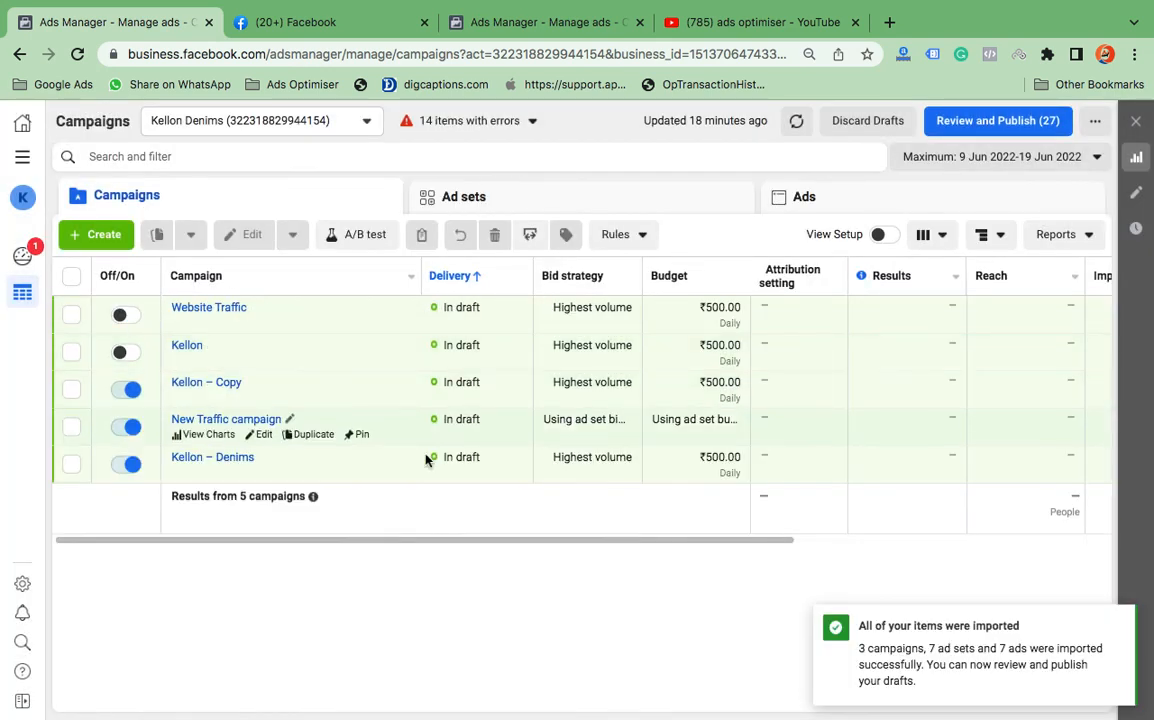
# - Tick the imported Kellon – Copy campaign among the five draft campaigns
pyautogui.click(72, 388)
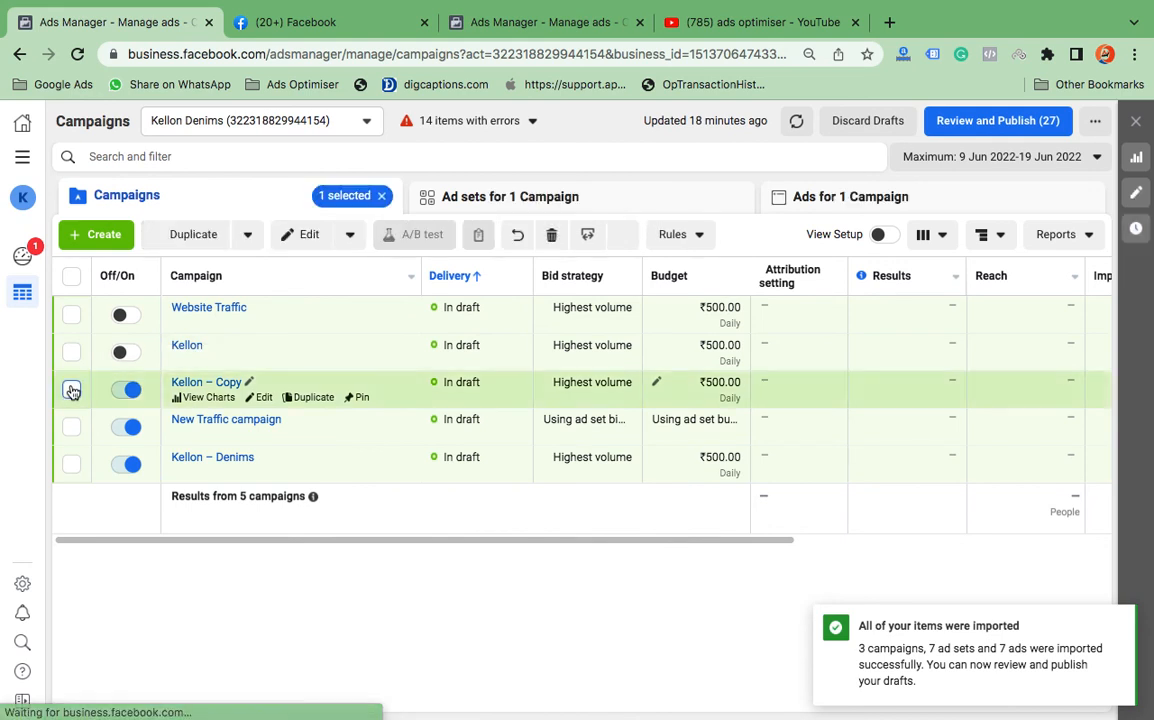
pyautogui.click(70, 390)
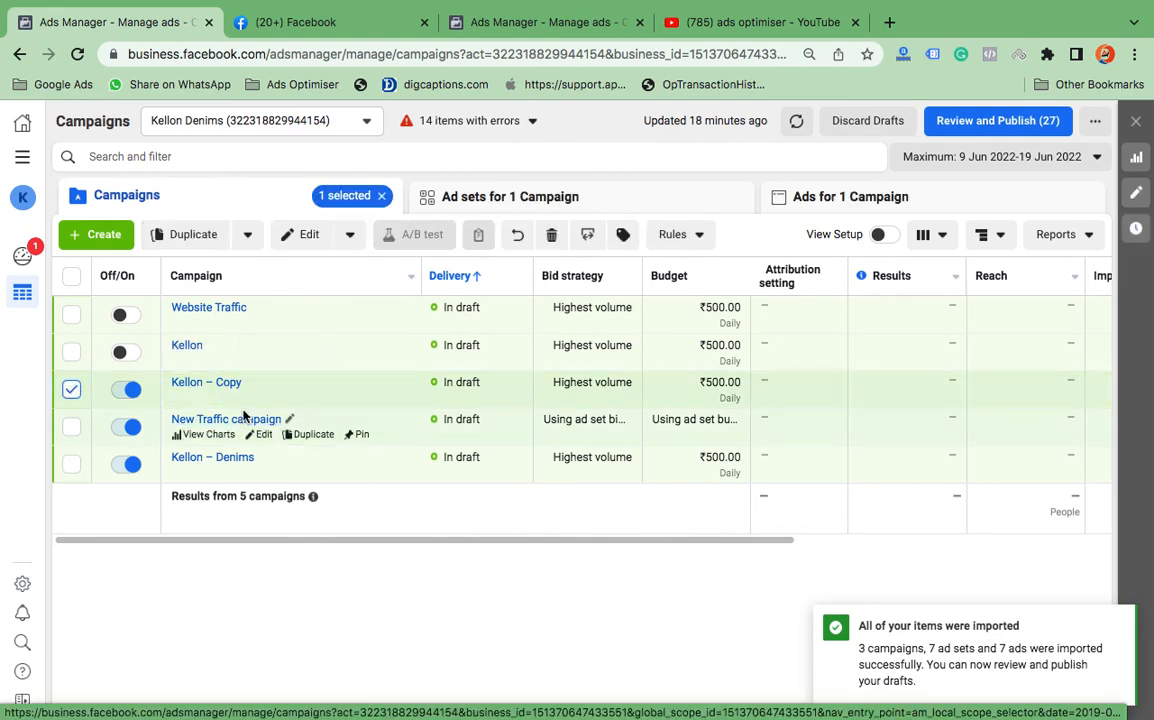
pyautogui.moveTo(224, 406)
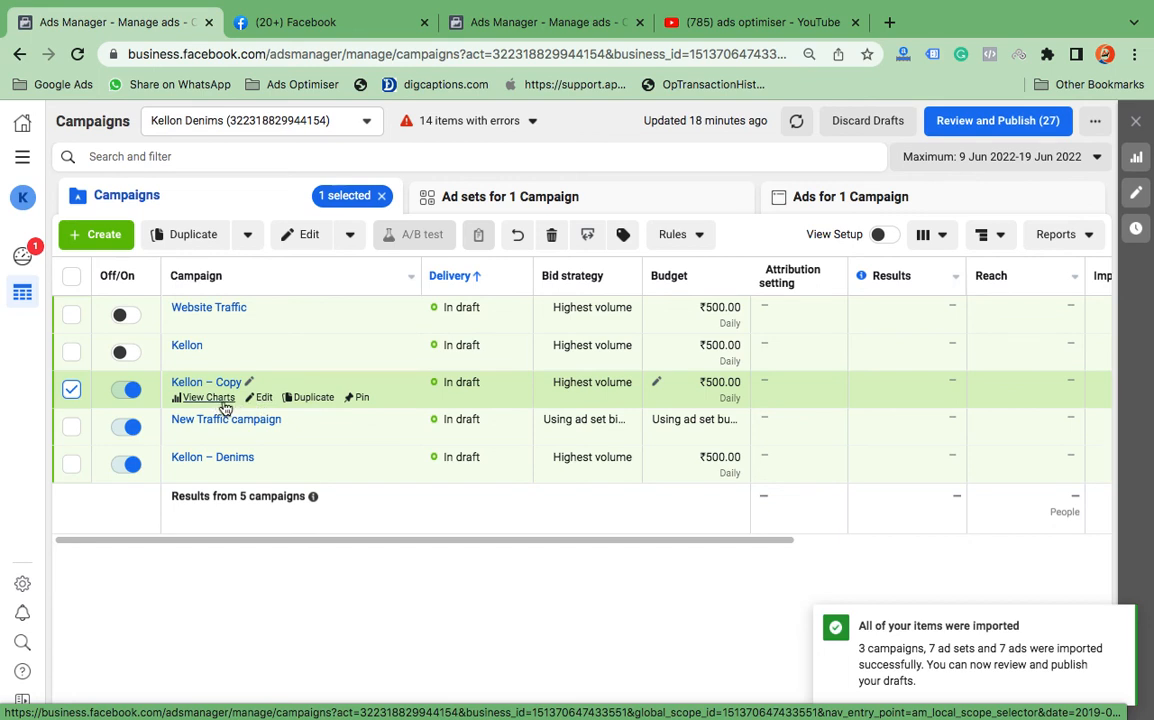